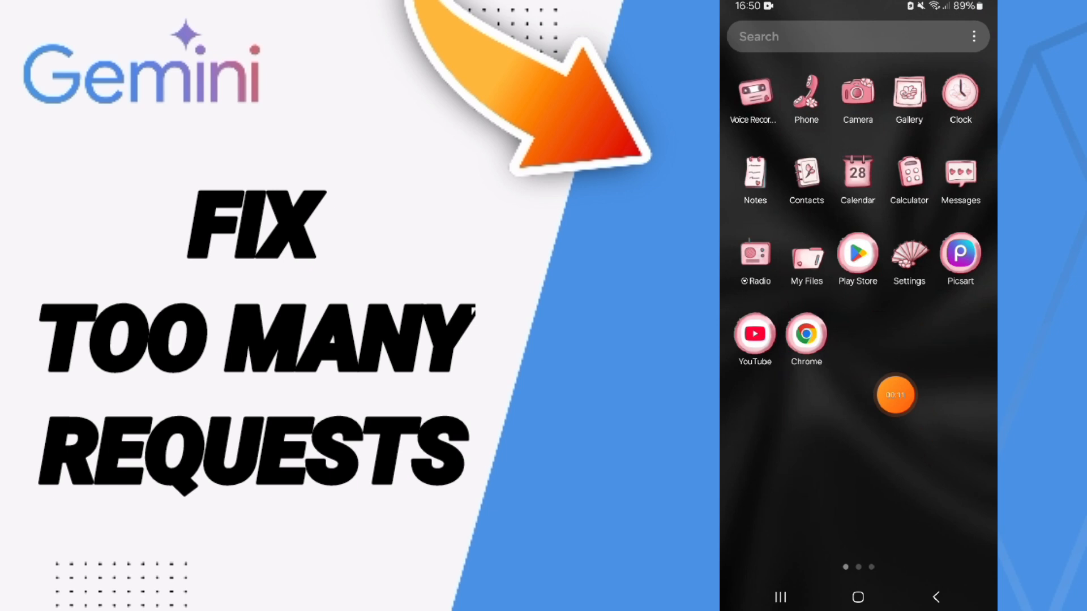
Launch Settings from the home screen and go to the Apps page
left_click(909, 253)
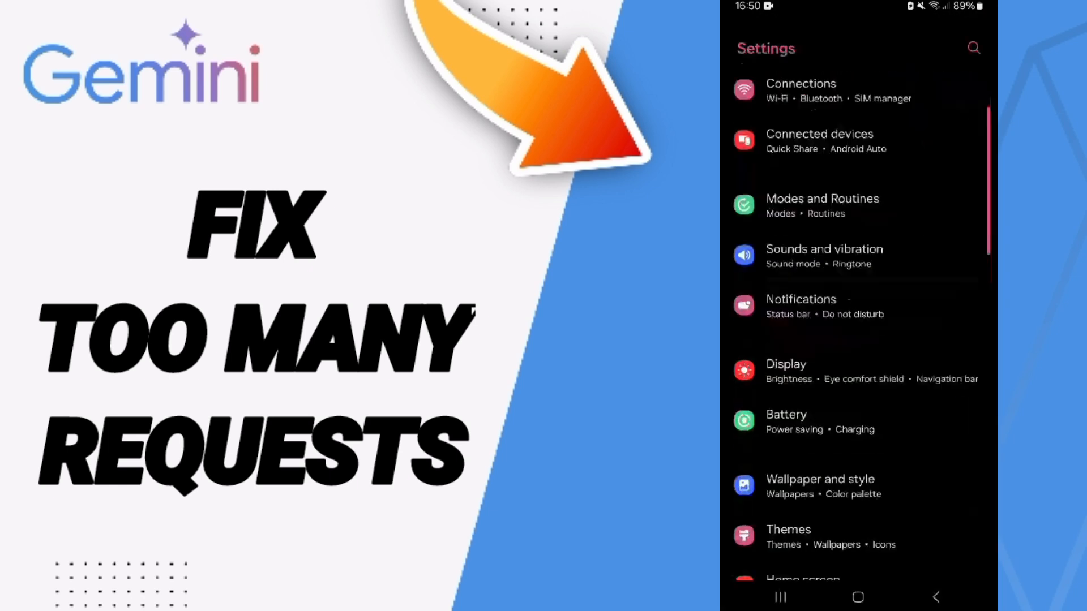
scroll("down", 3)
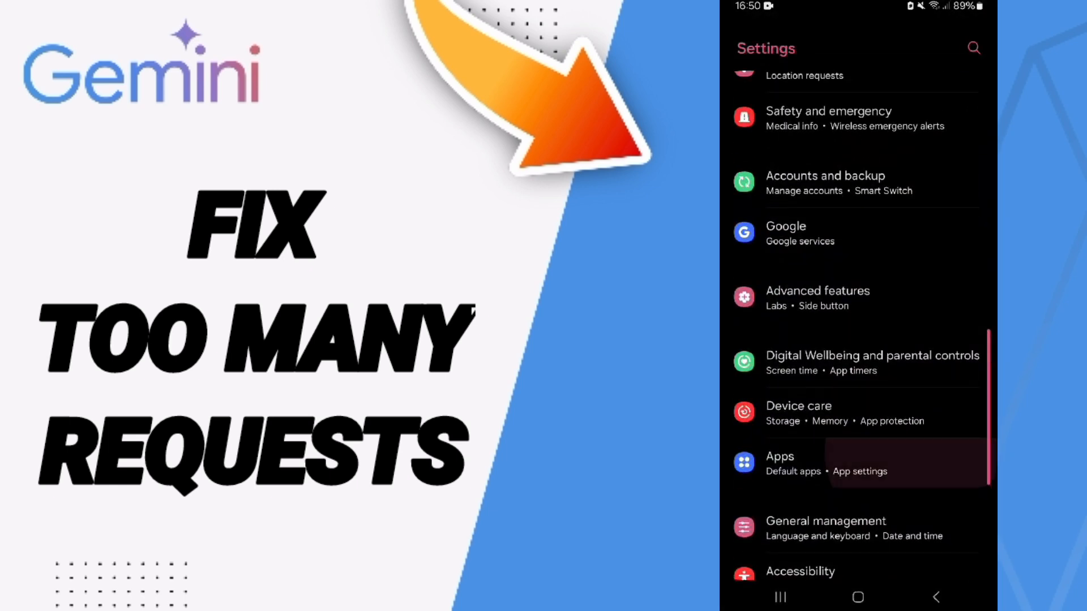
left_click(823, 464)
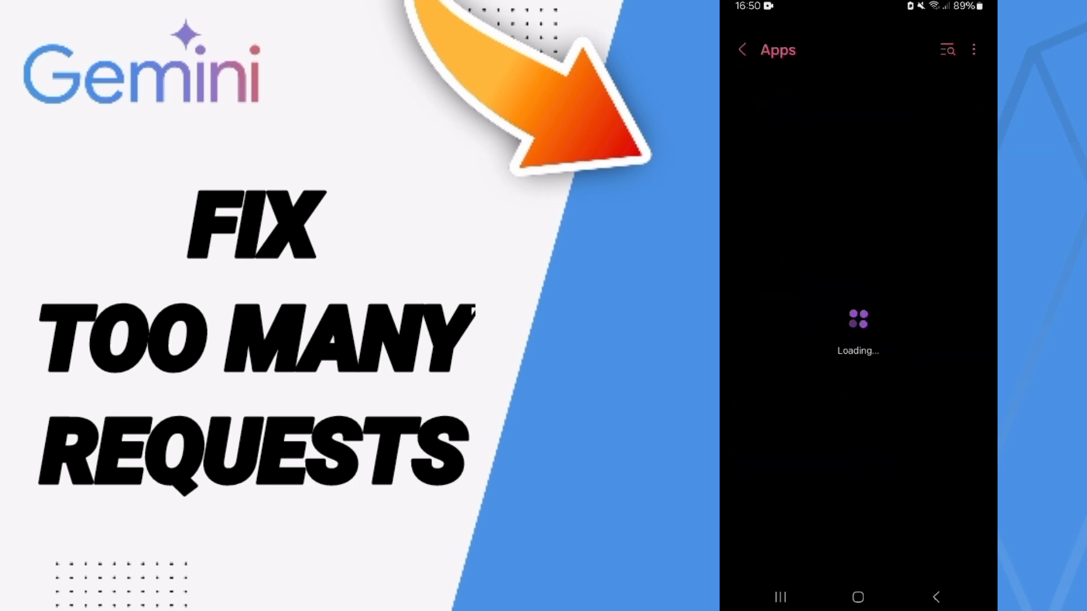
Search installed apps for 'gemi' and open Gemini's App info page
left_click(950, 50)
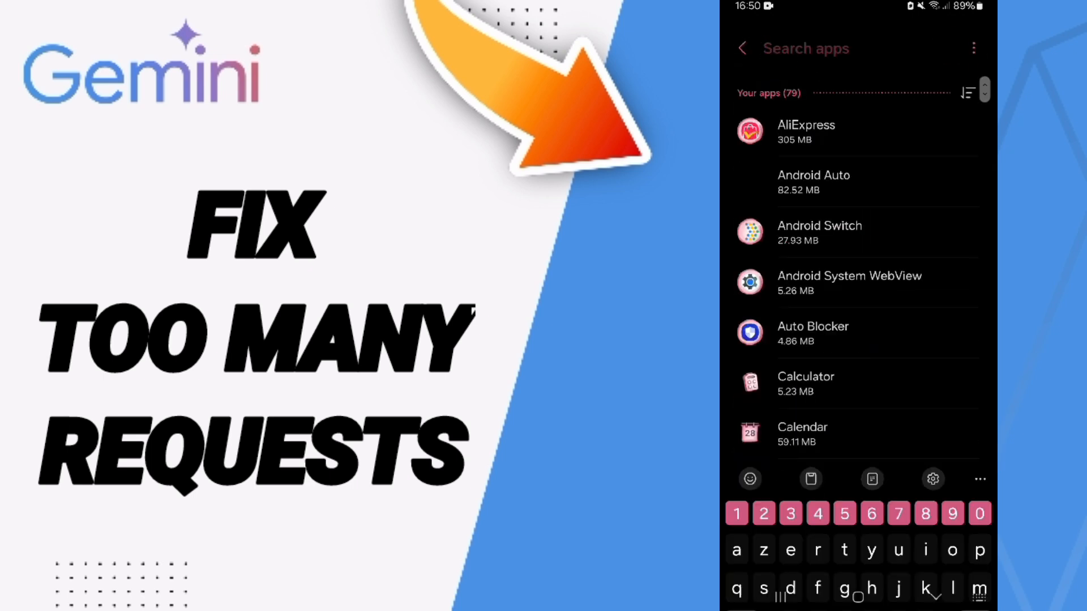
type("gemi")
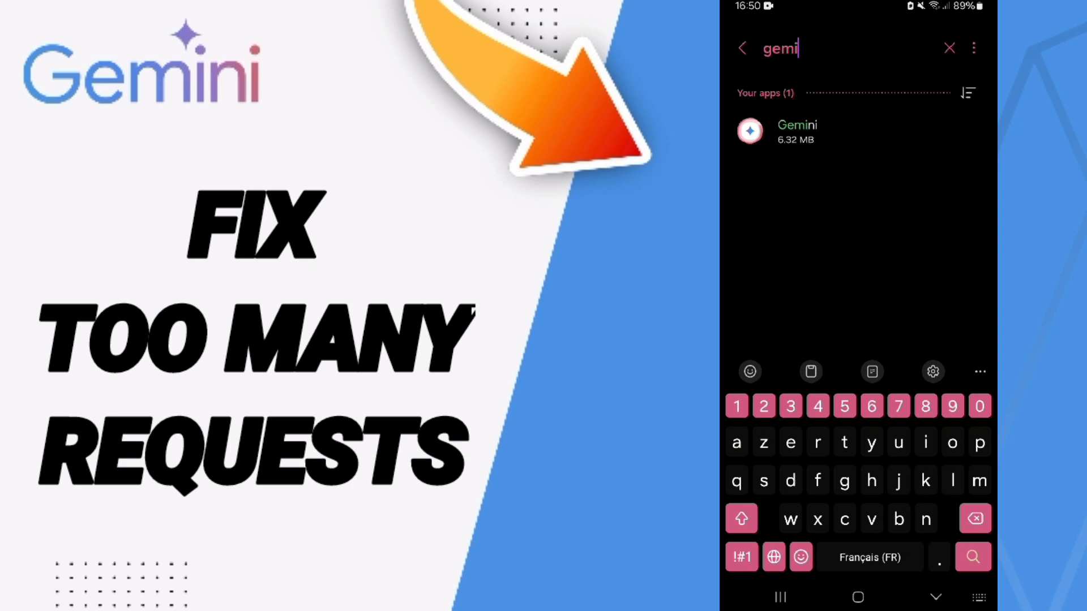
left_click(797, 131)
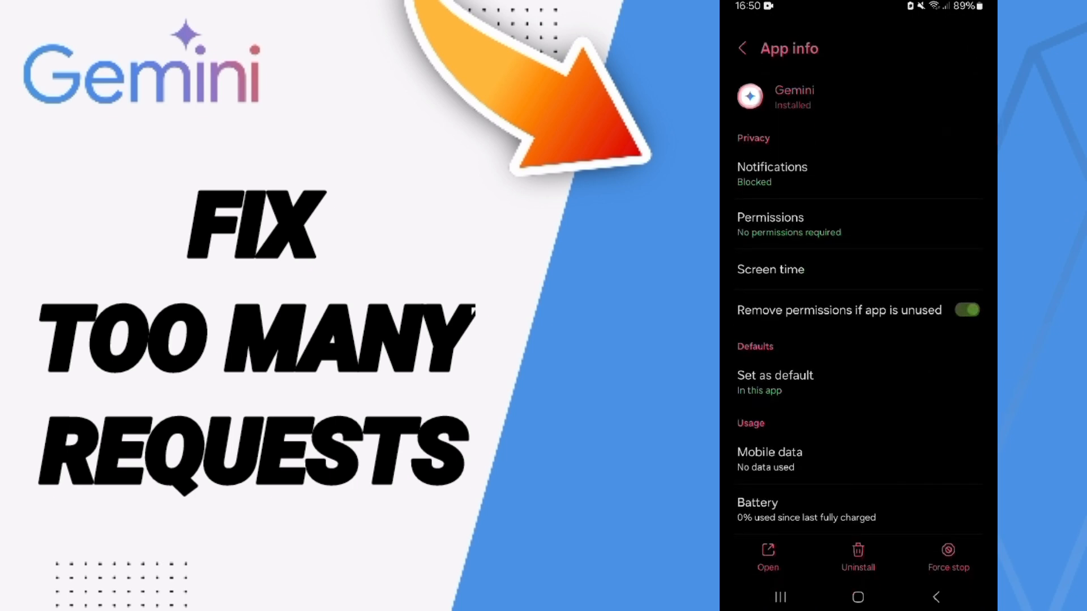
Open Gemini's Storage page showing app, data and cache usage
scroll("down", 3)
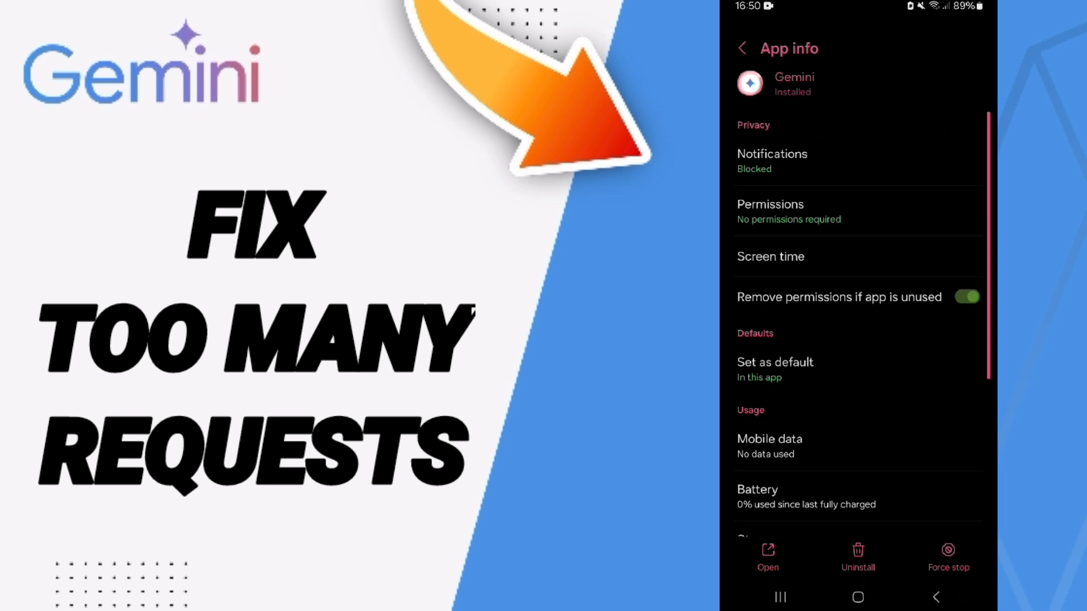
left_click(947, 550)
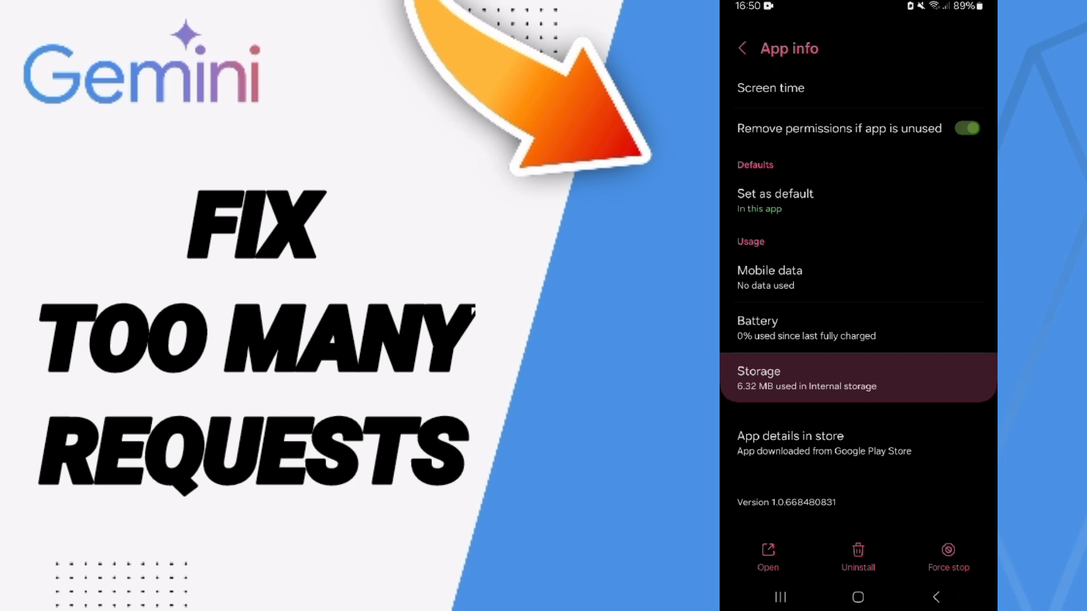
left_click(857, 378)
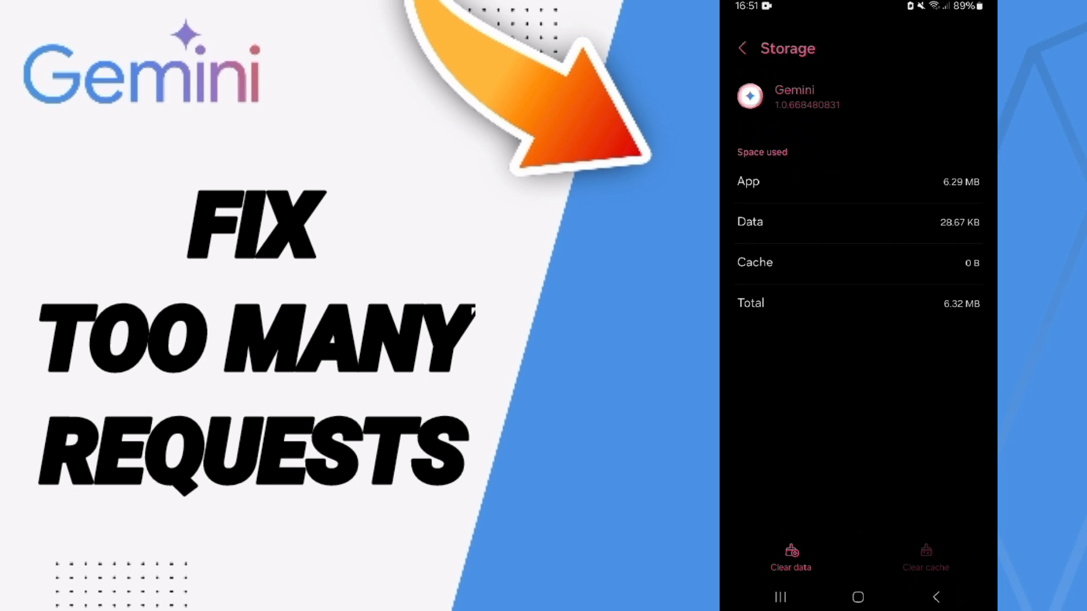
Choose Clear data on Gemini's Storage page to bring up the deletion warning
left_click(790, 555)
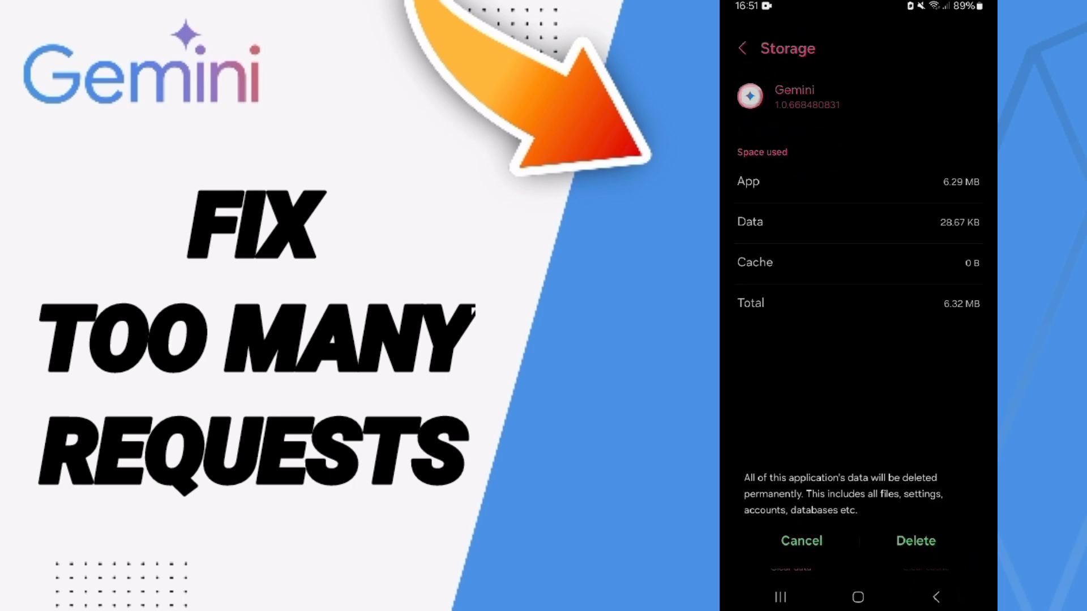